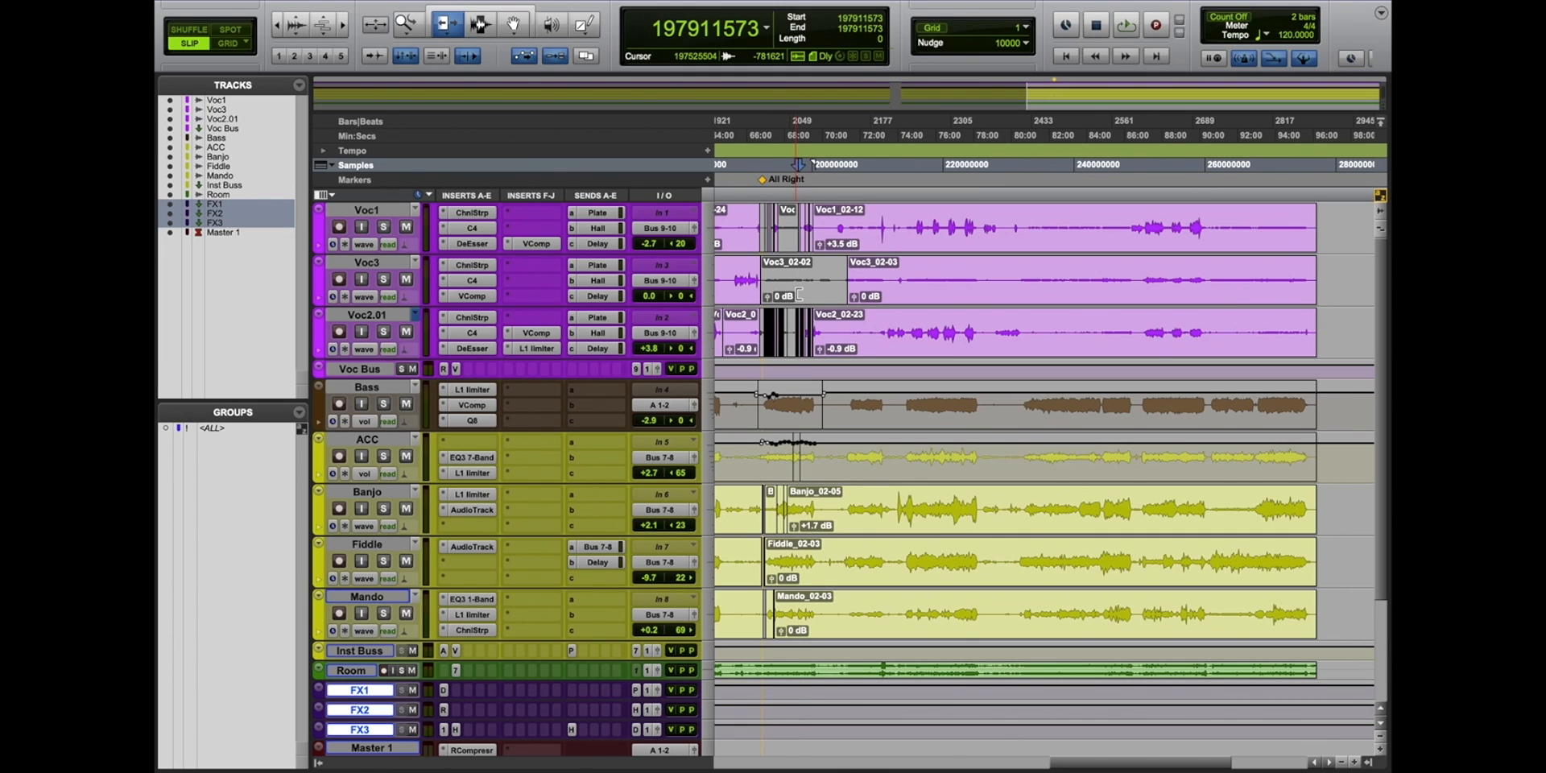
- Select the song's time range across the tracks and bring up Bounce to Disk
{"action": "left_click", "coordinate": [798, 164]}
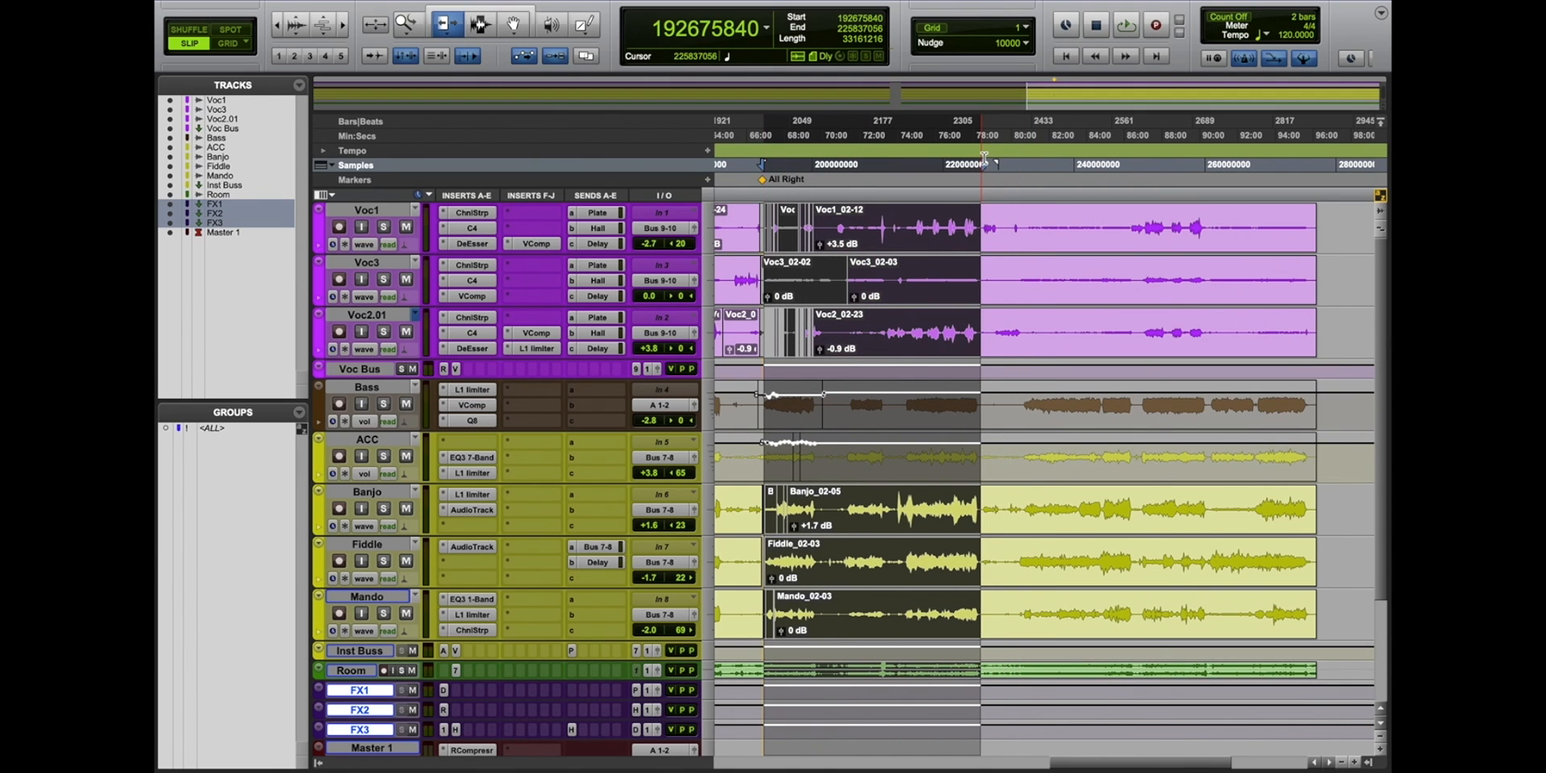
{"action": "left_click", "coordinate": [806, 164]}
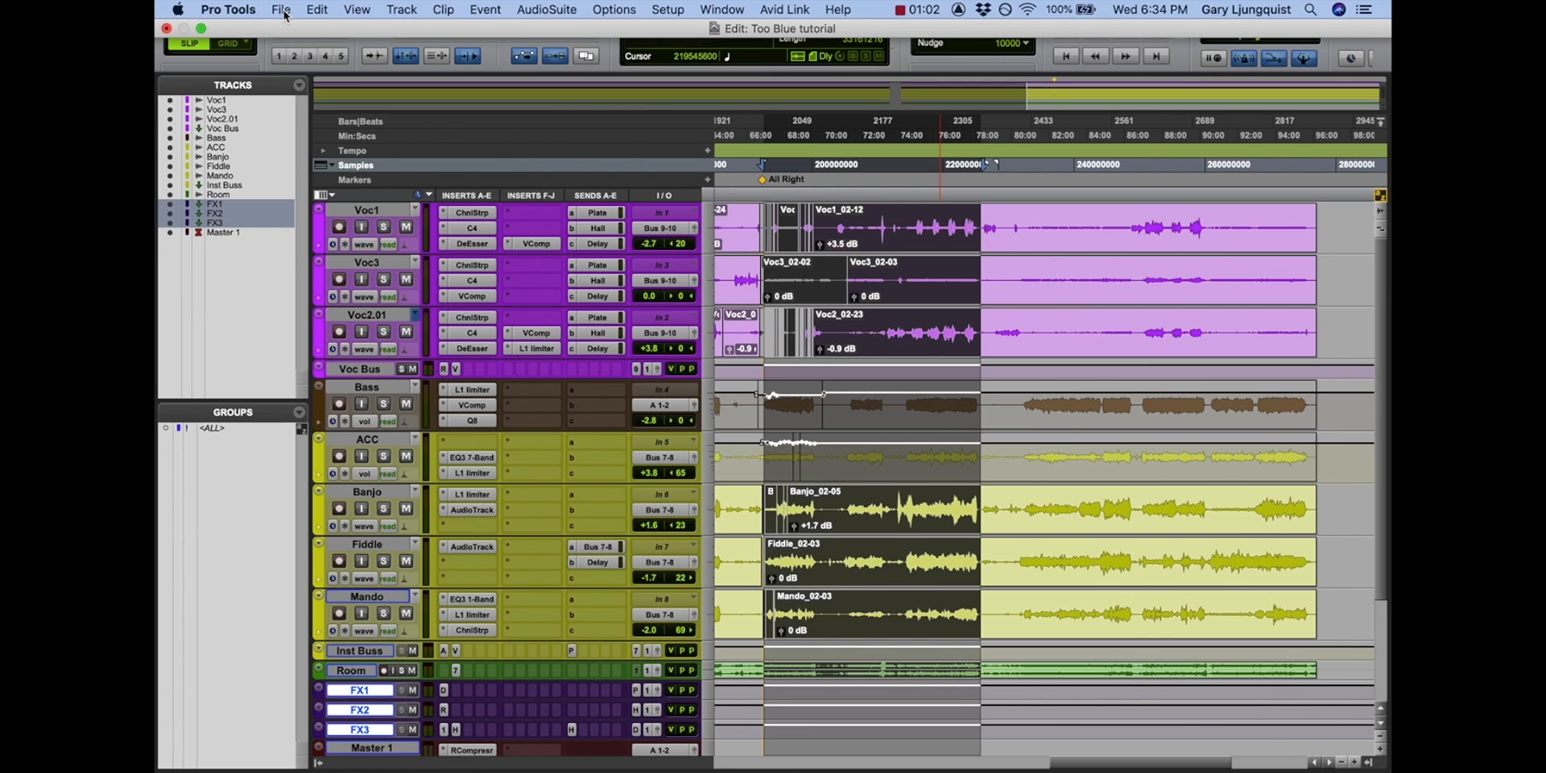
{"action": "left_click", "coordinate": [280, 9]}
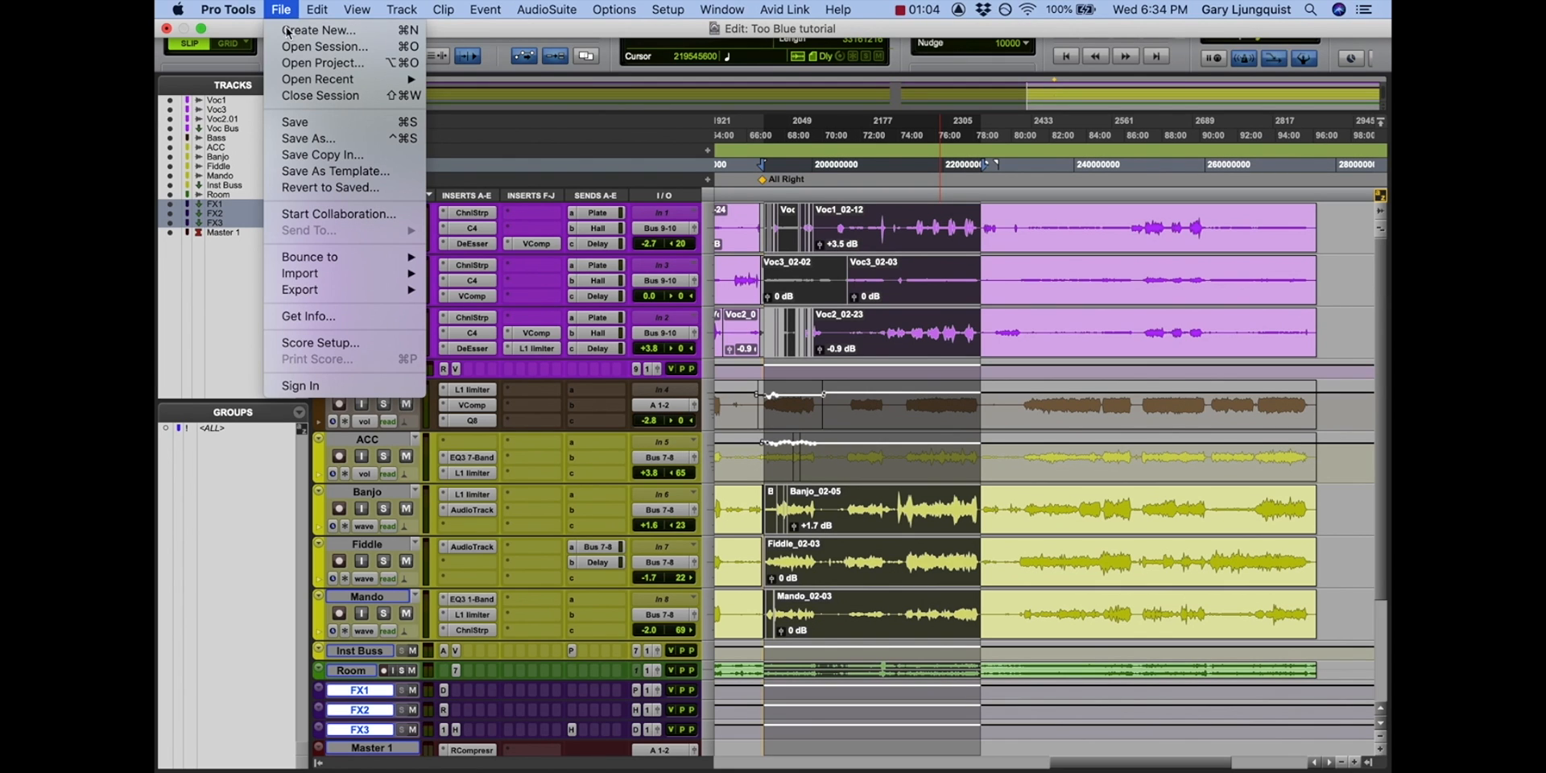
{"action": "mouse_move", "coordinate": [309, 256]}
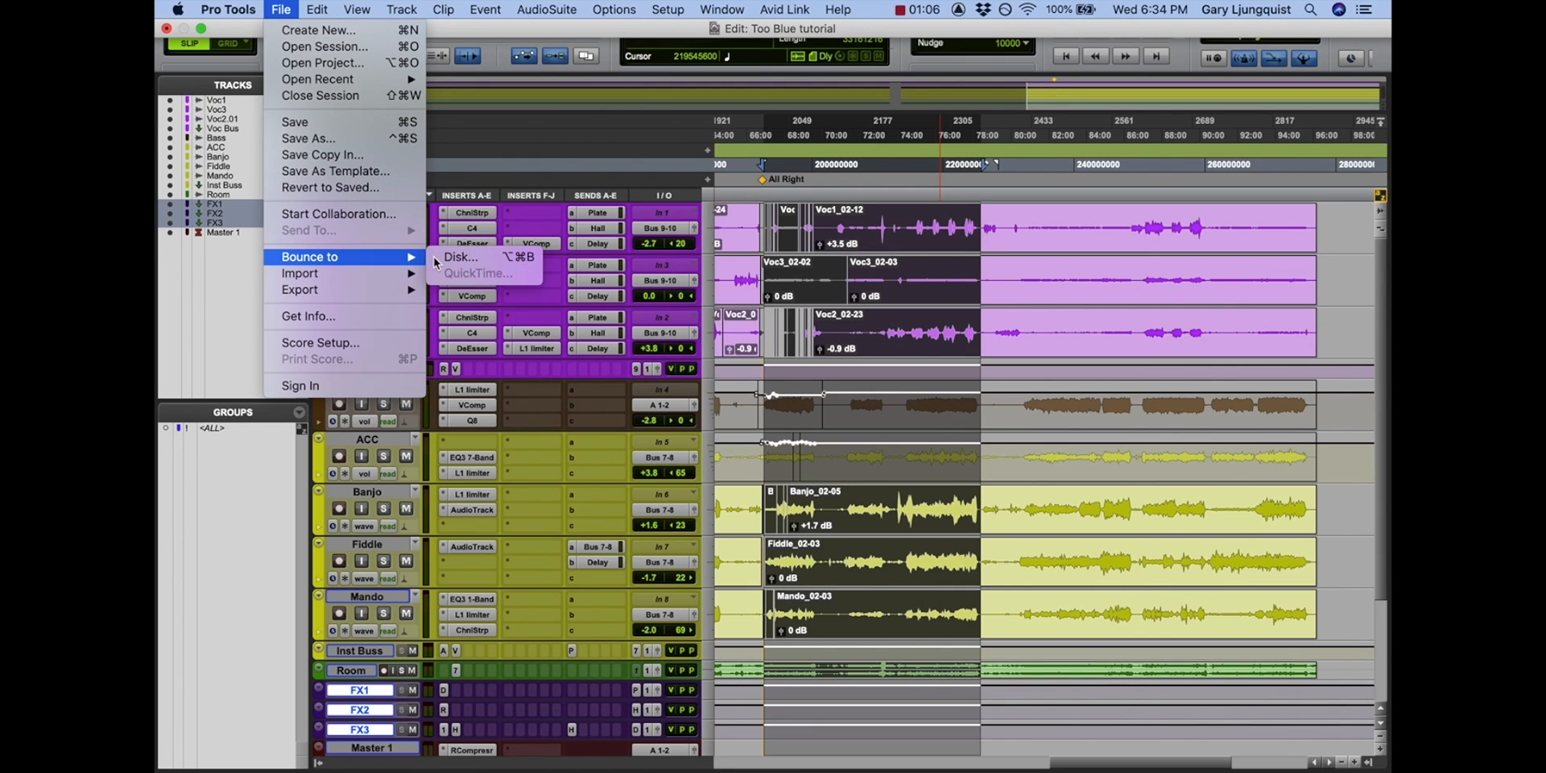
{"action": "left_click", "coordinate": [459, 257]}
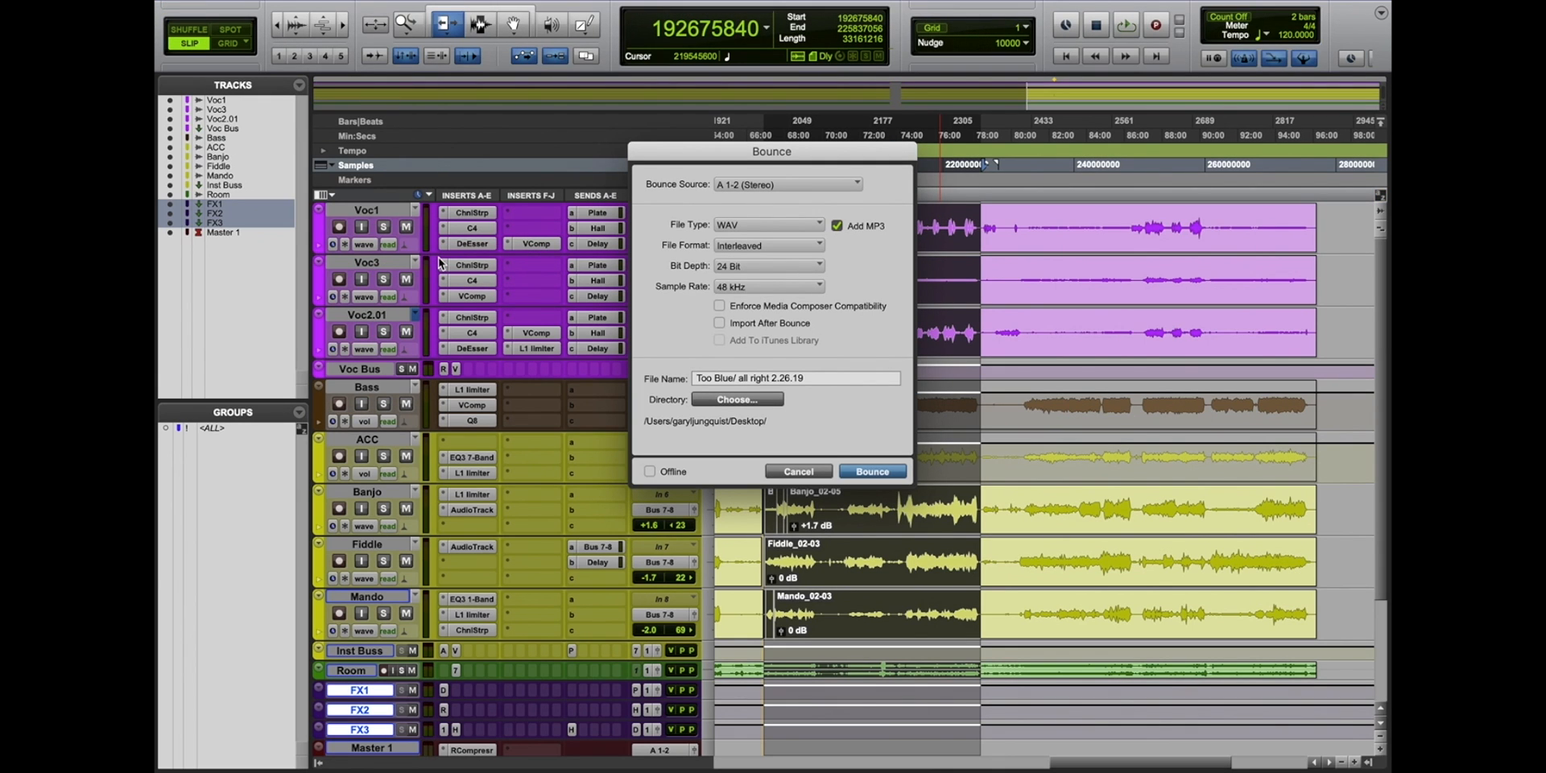
{"action": "mouse_move", "coordinate": [700, 183]}
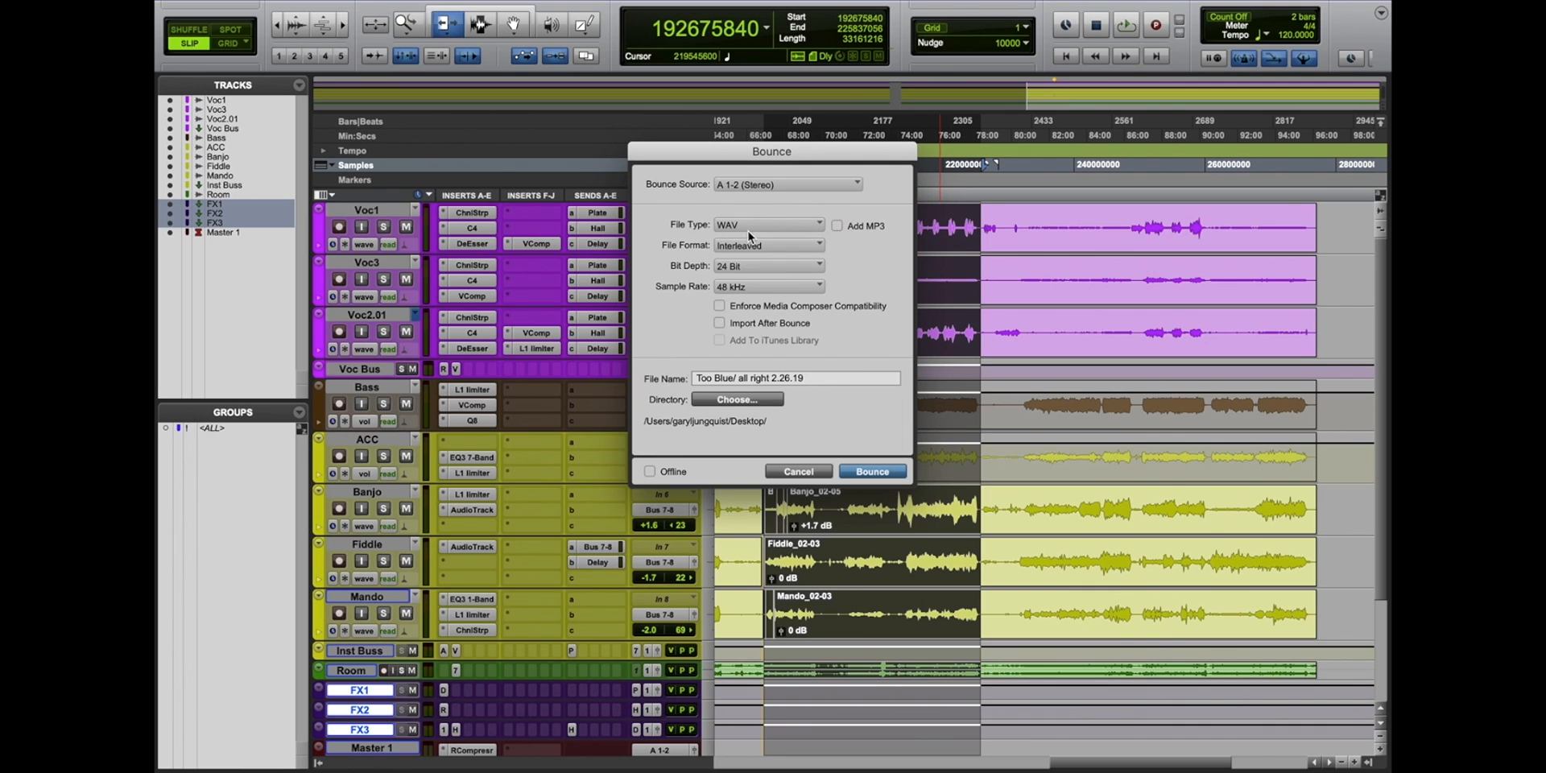
{"action": "mouse_move", "coordinate": [766, 219]}
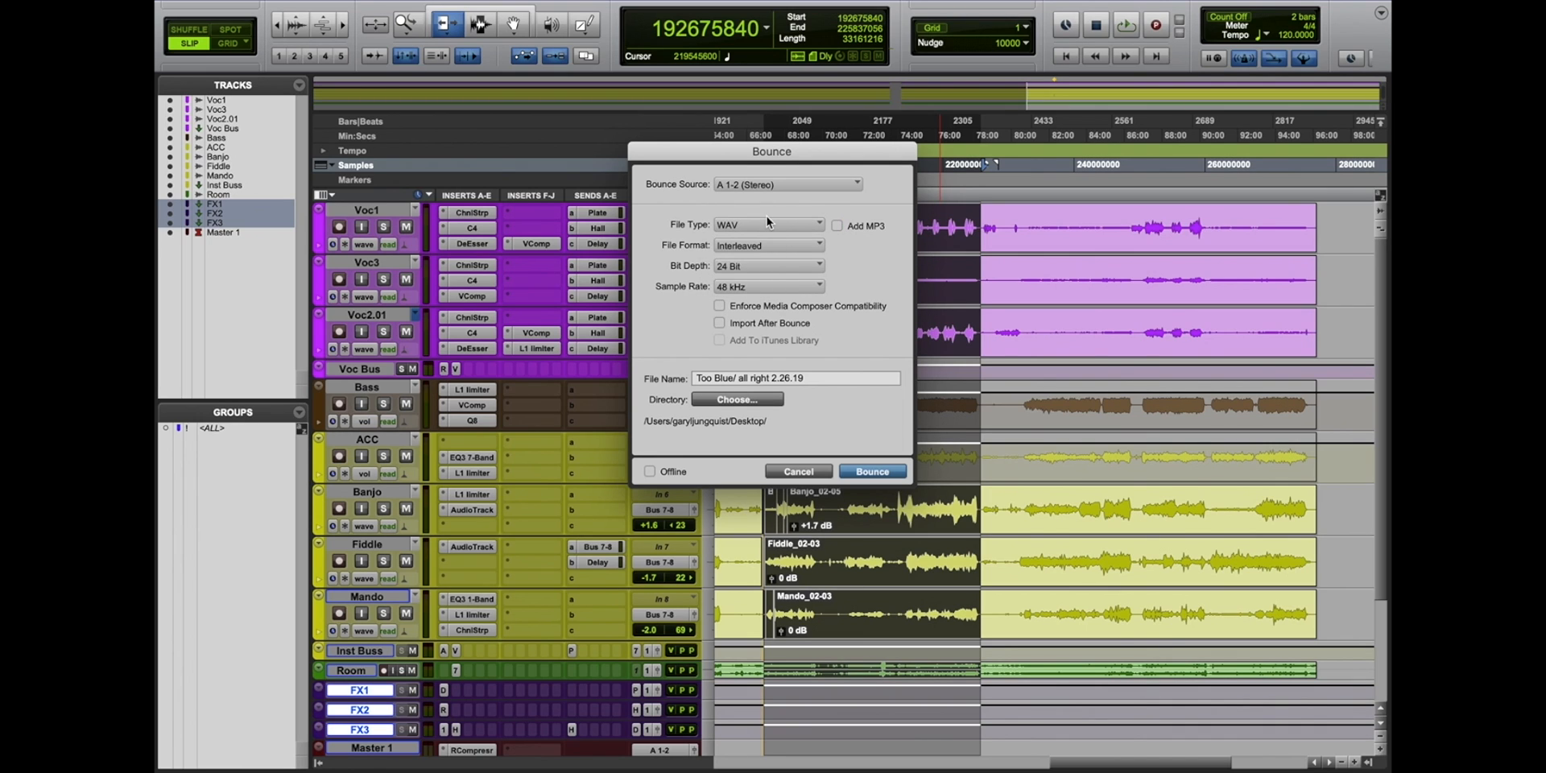
{"action": "mouse_move", "coordinate": [800, 221]}
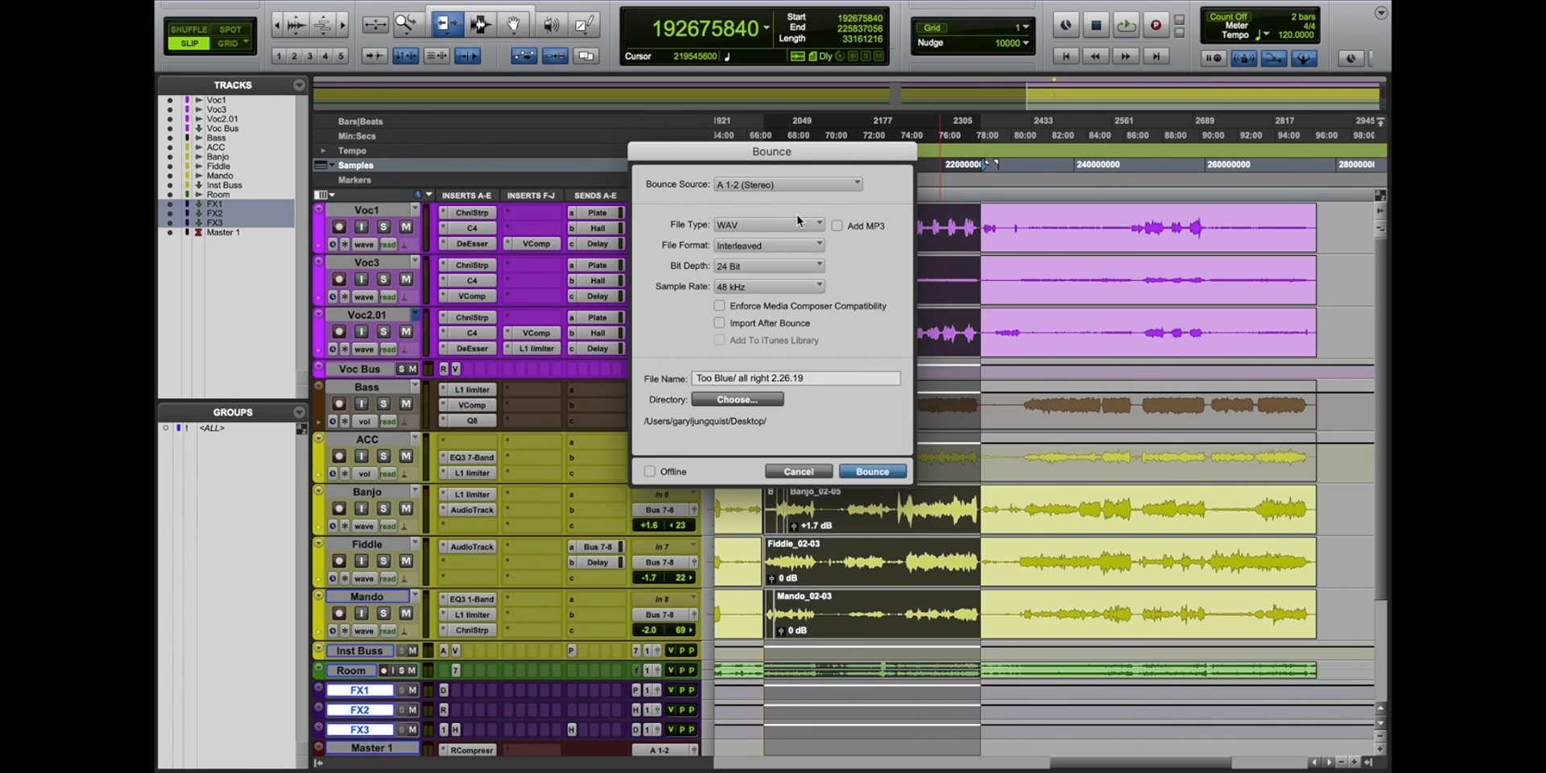
- Add an MP3 copy to the 24-bit 48 kHz WAV bounce
{"action": "left_click", "coordinate": [837, 225]}
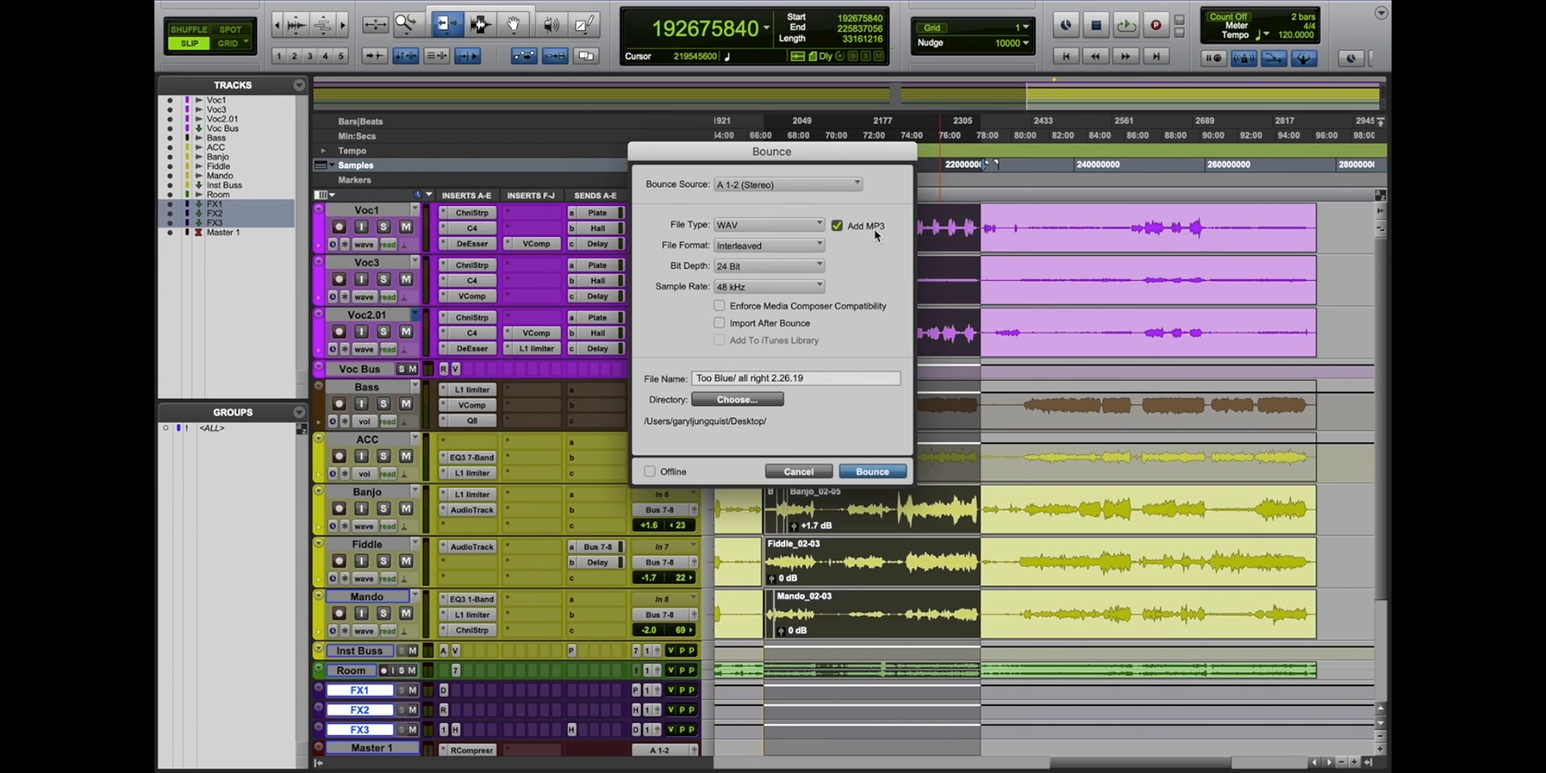
{"action": "mouse_move", "coordinate": [866, 243]}
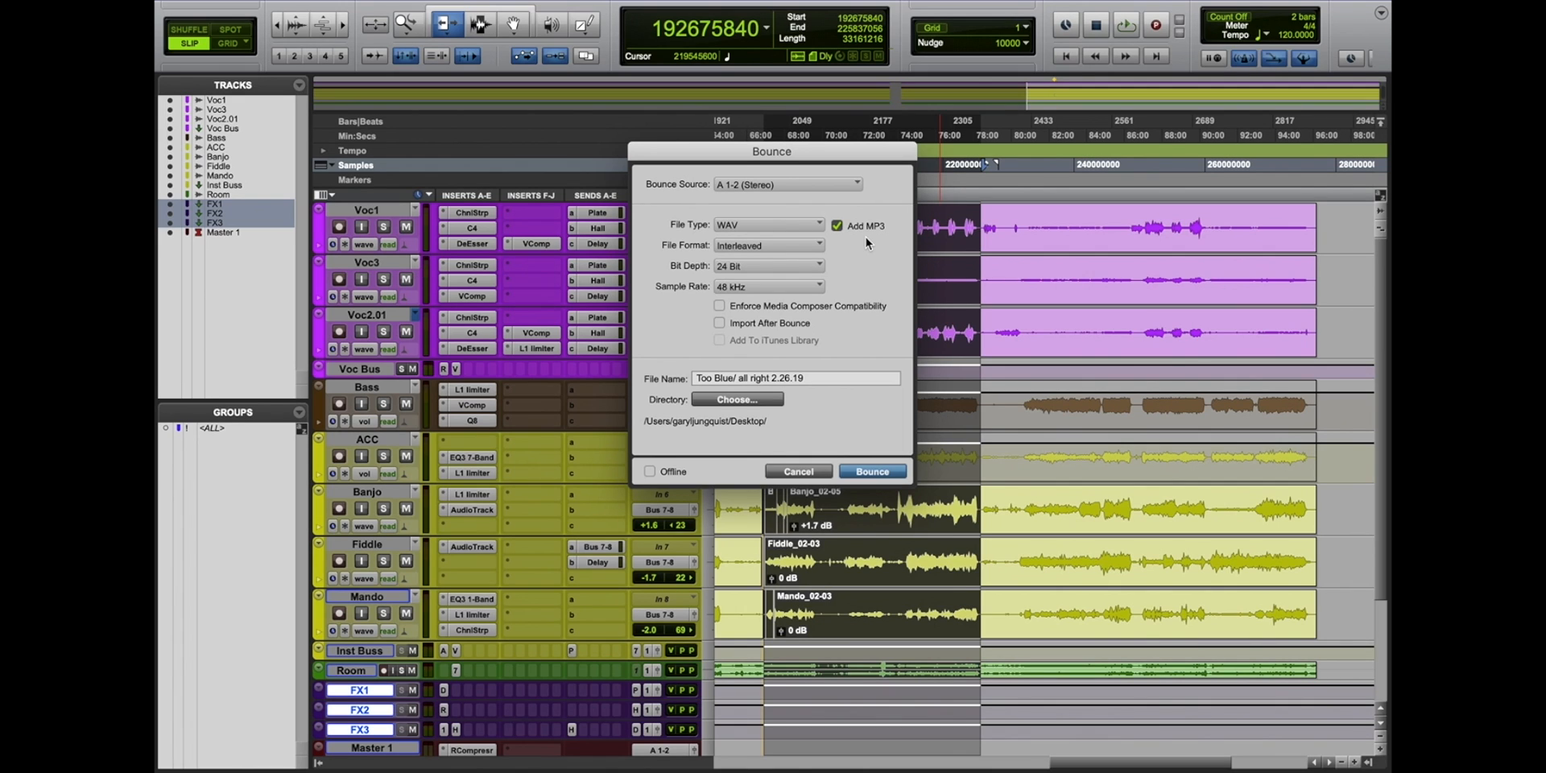
- Keep the Interleaved file format and name the bounced file 'Bouncetutorial'
{"action": "left_click", "coordinate": [770, 245]}
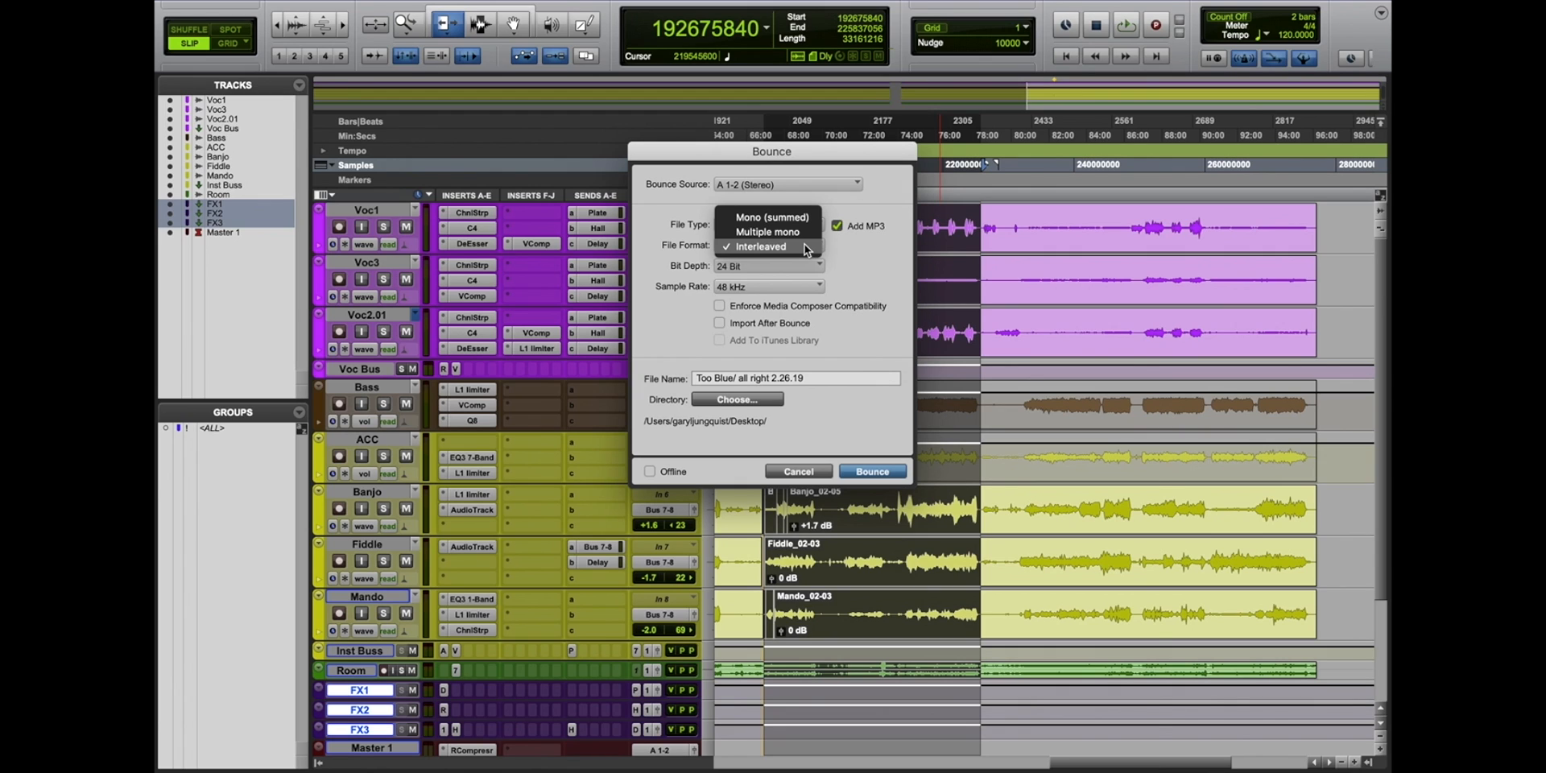
{"action": "mouse_move", "coordinate": [771, 217]}
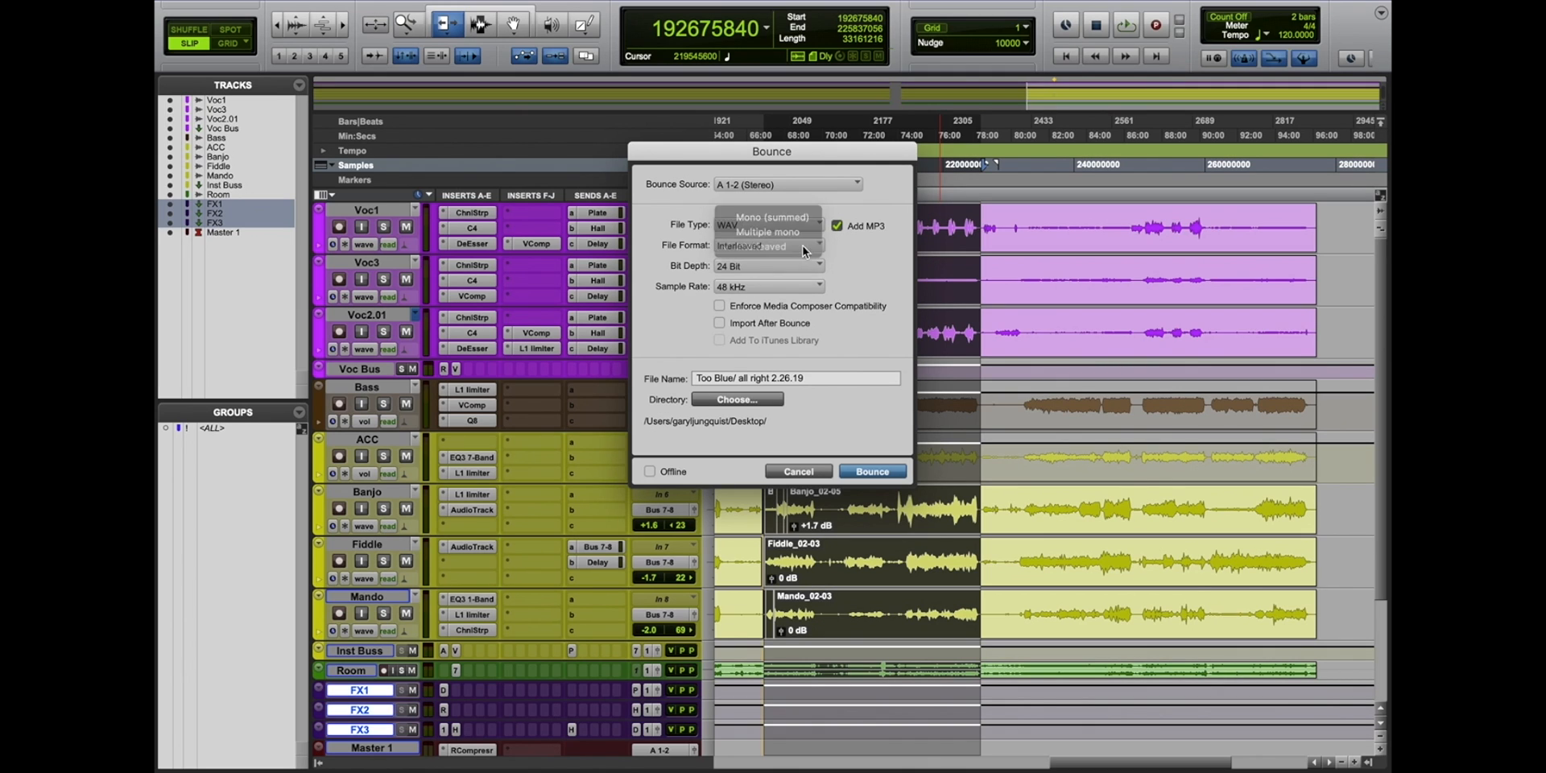
{"action": "left_click", "coordinate": [752, 246]}
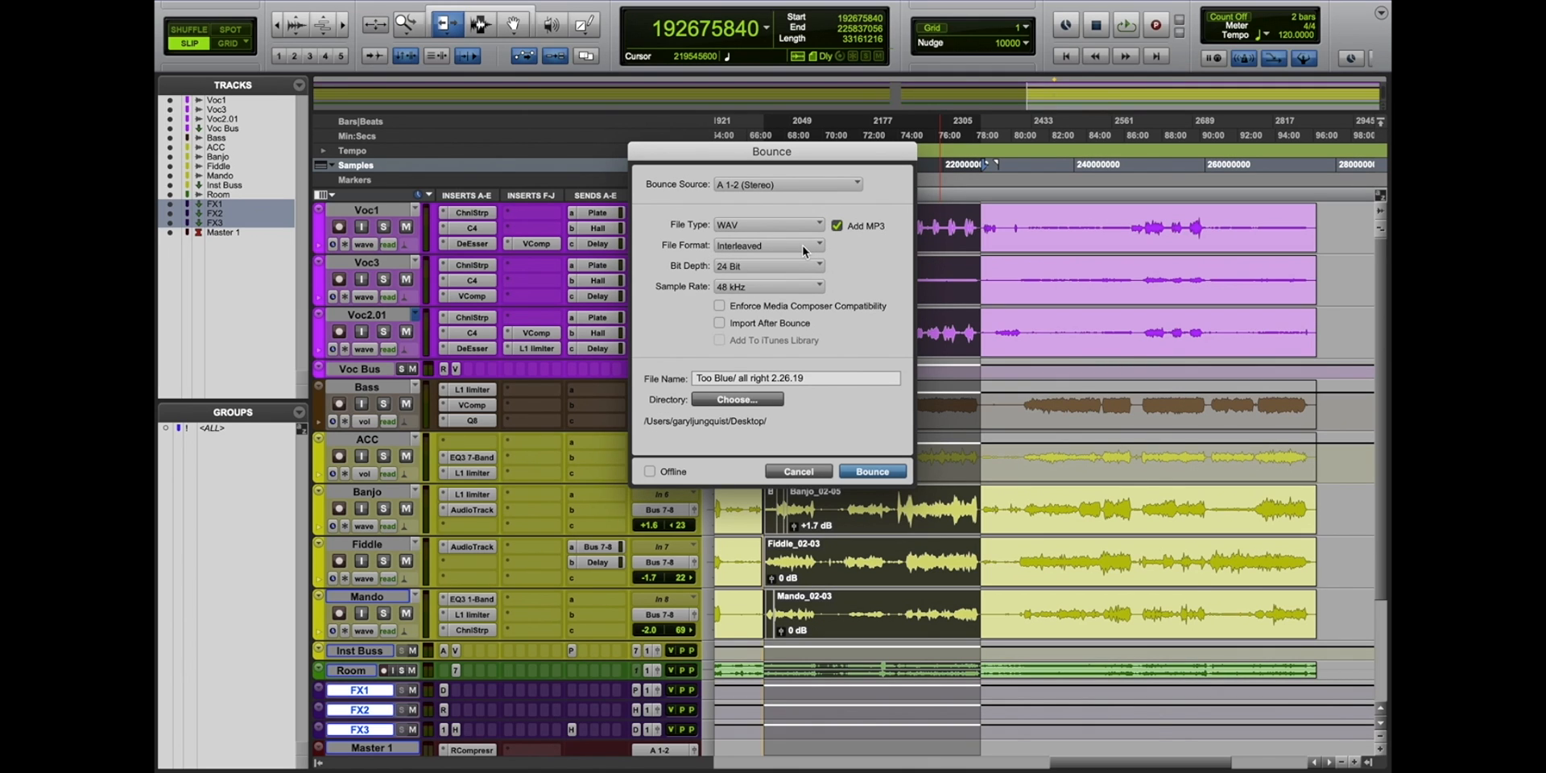
{"action": "mouse_move", "coordinate": [901, 283]}
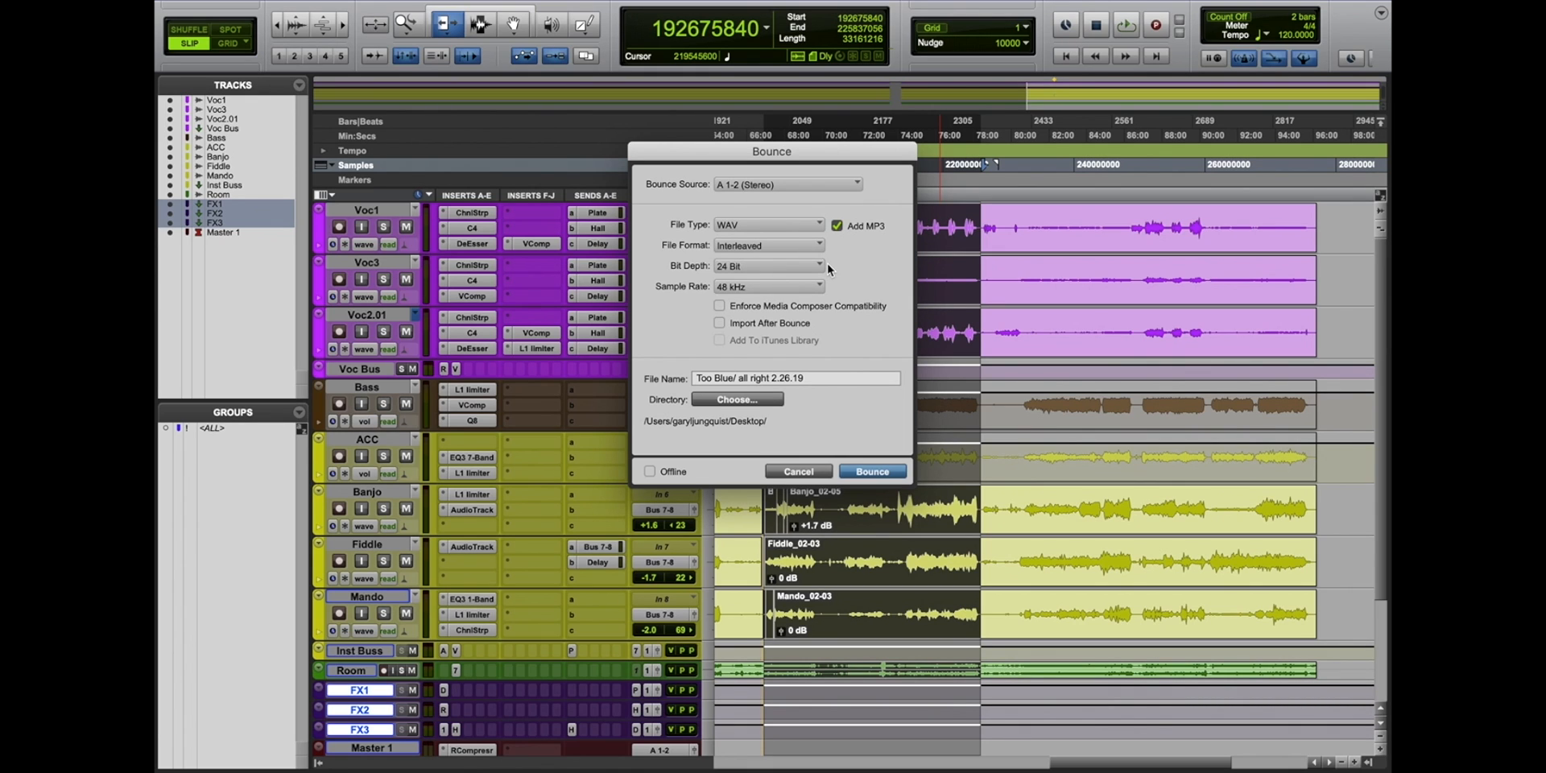
{"action": "mouse_move", "coordinate": [842, 344]}
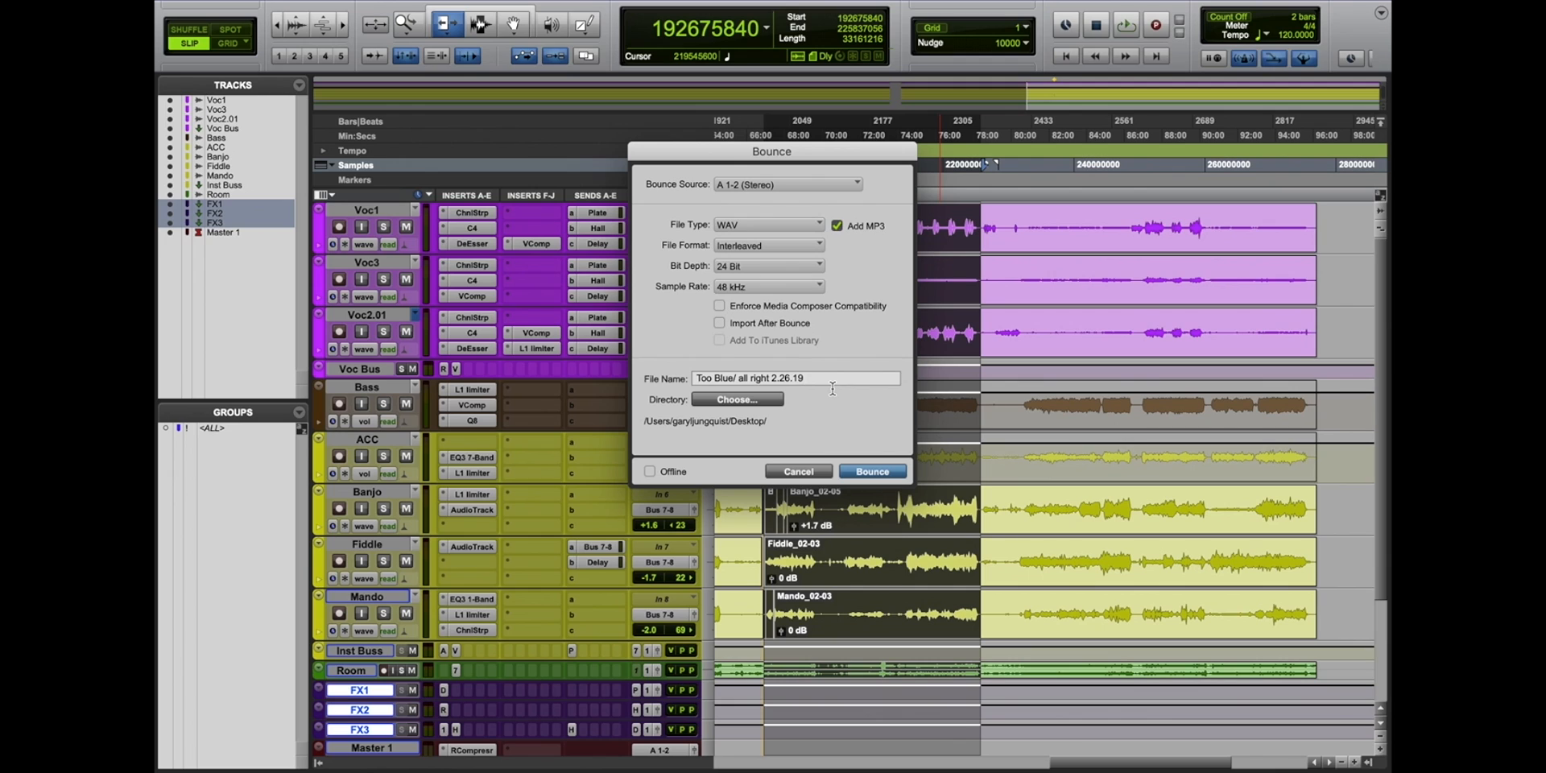
{"action": "double_click", "coordinate": [795, 378]}
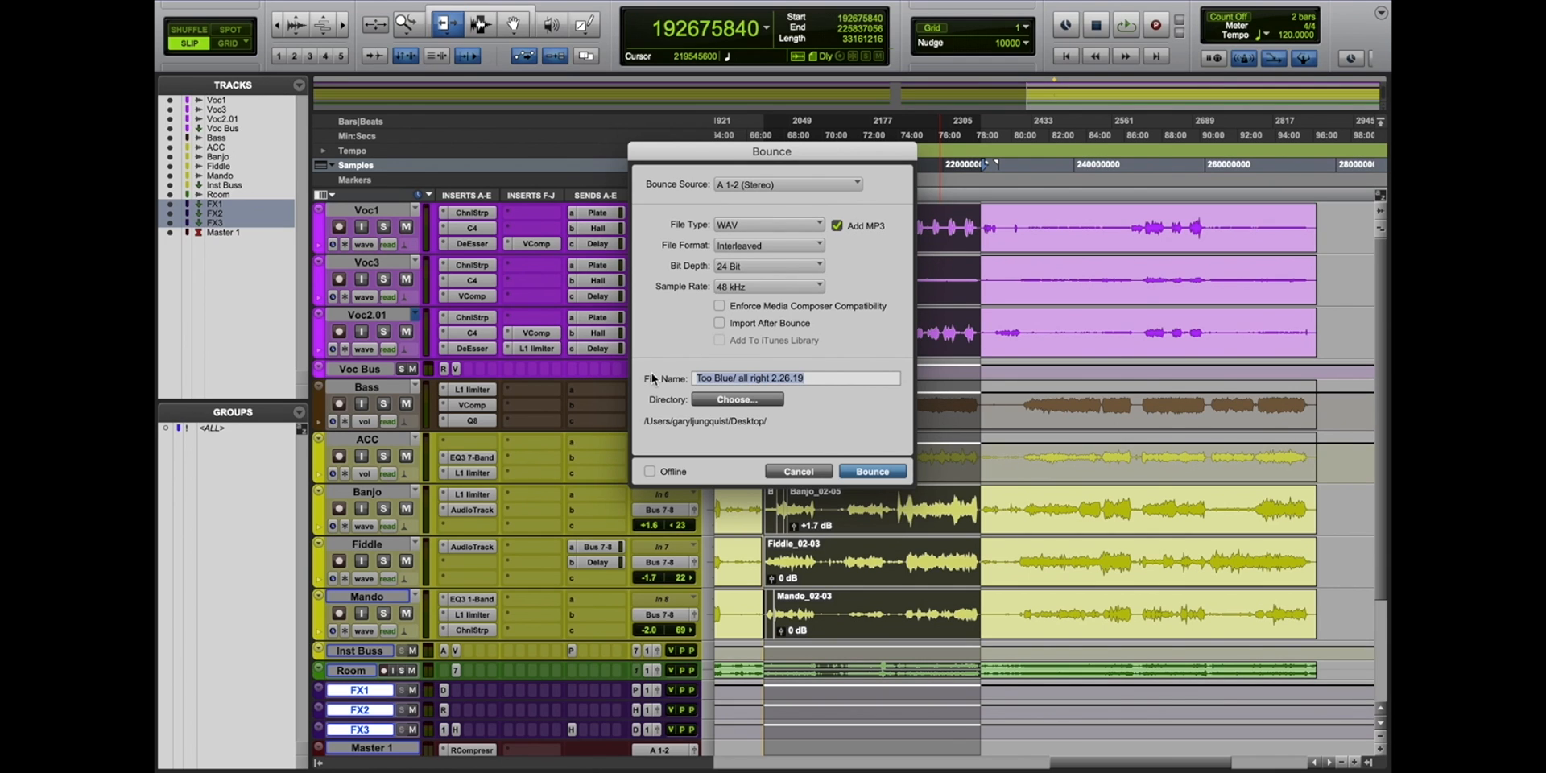
{"action": "type", "text": "Bouncetutorial"}
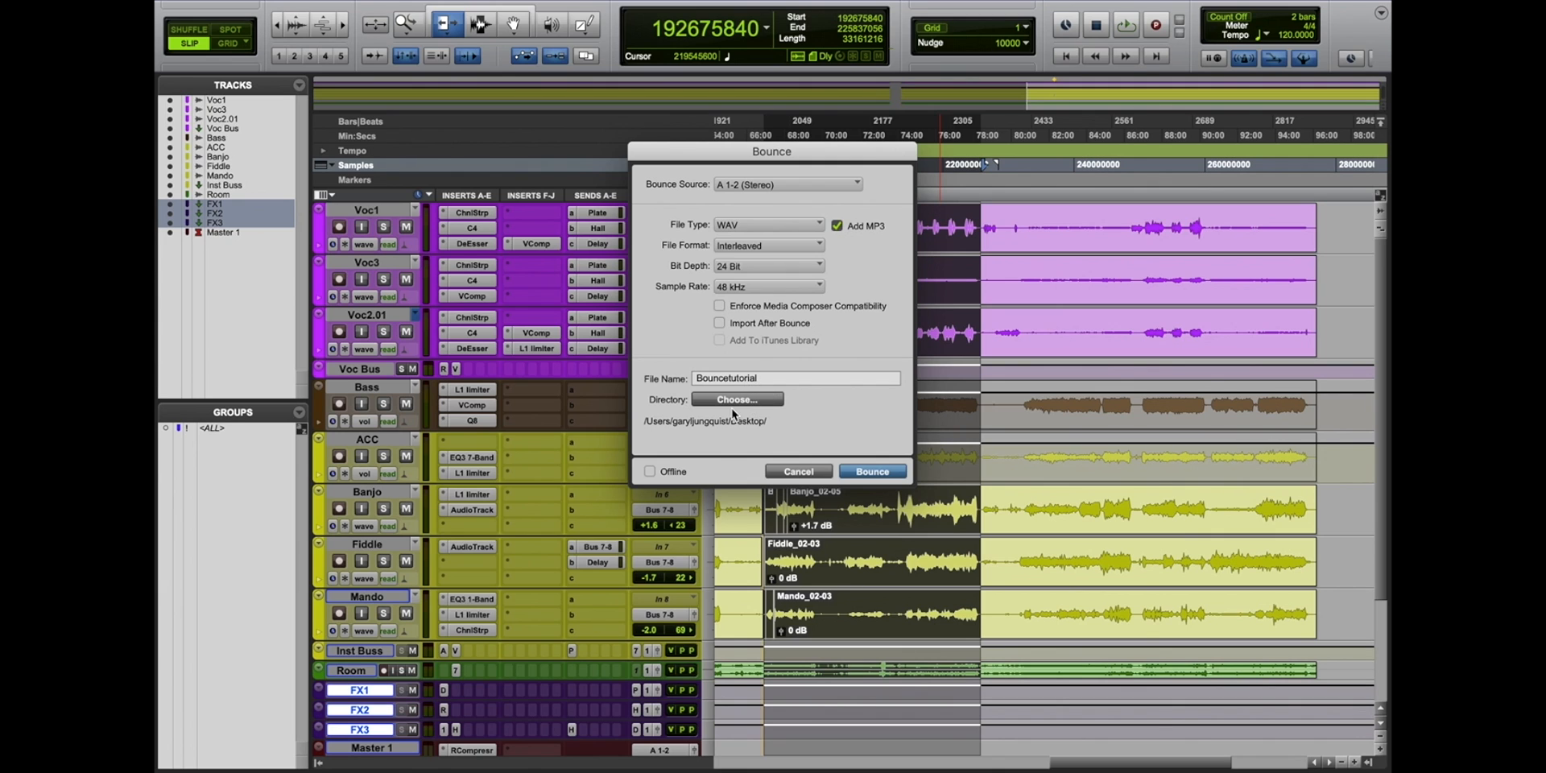
{"action": "left_click", "coordinate": [736, 399]}
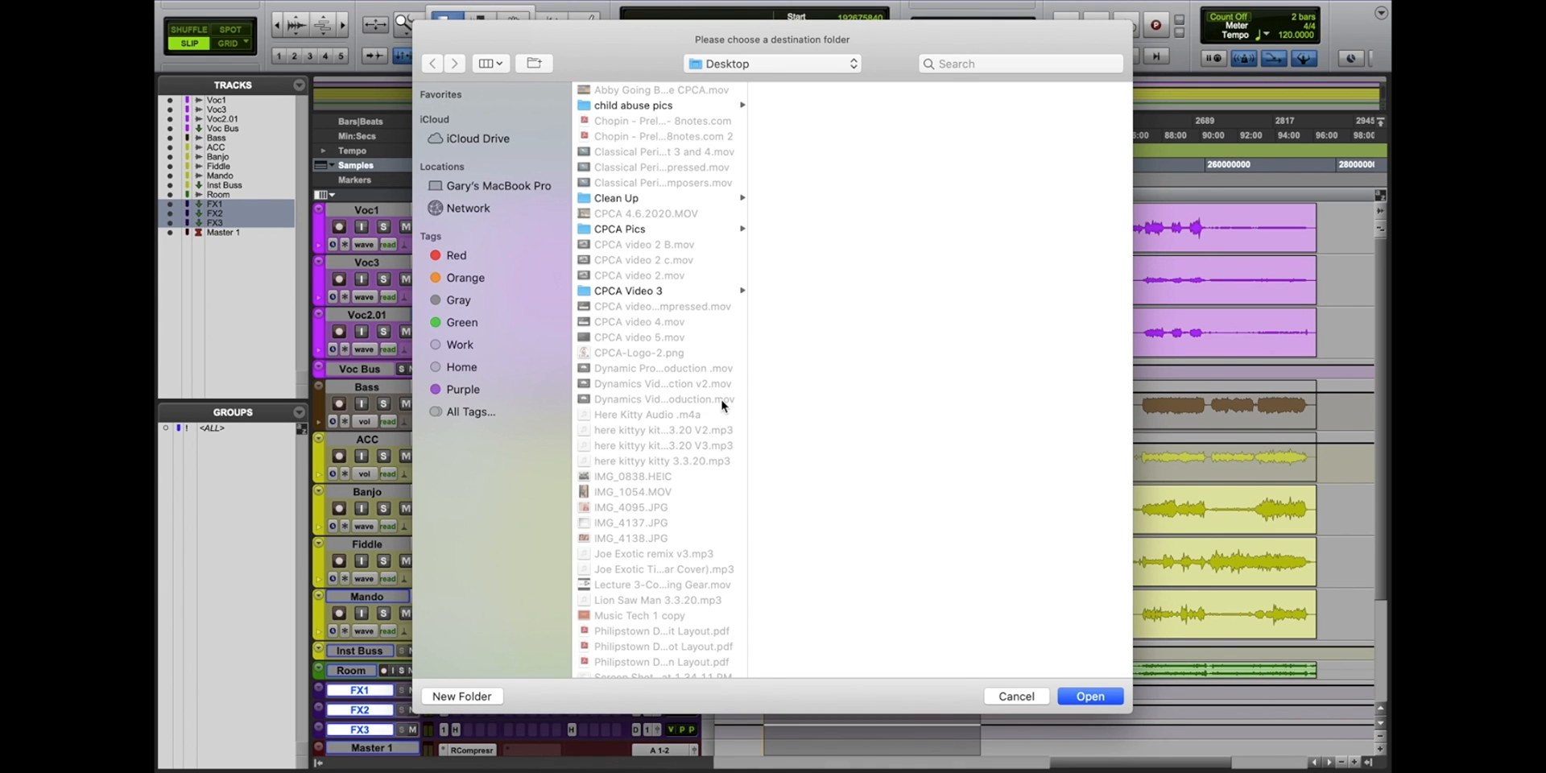
{"action": "mouse_move", "coordinate": [1011, 679]}
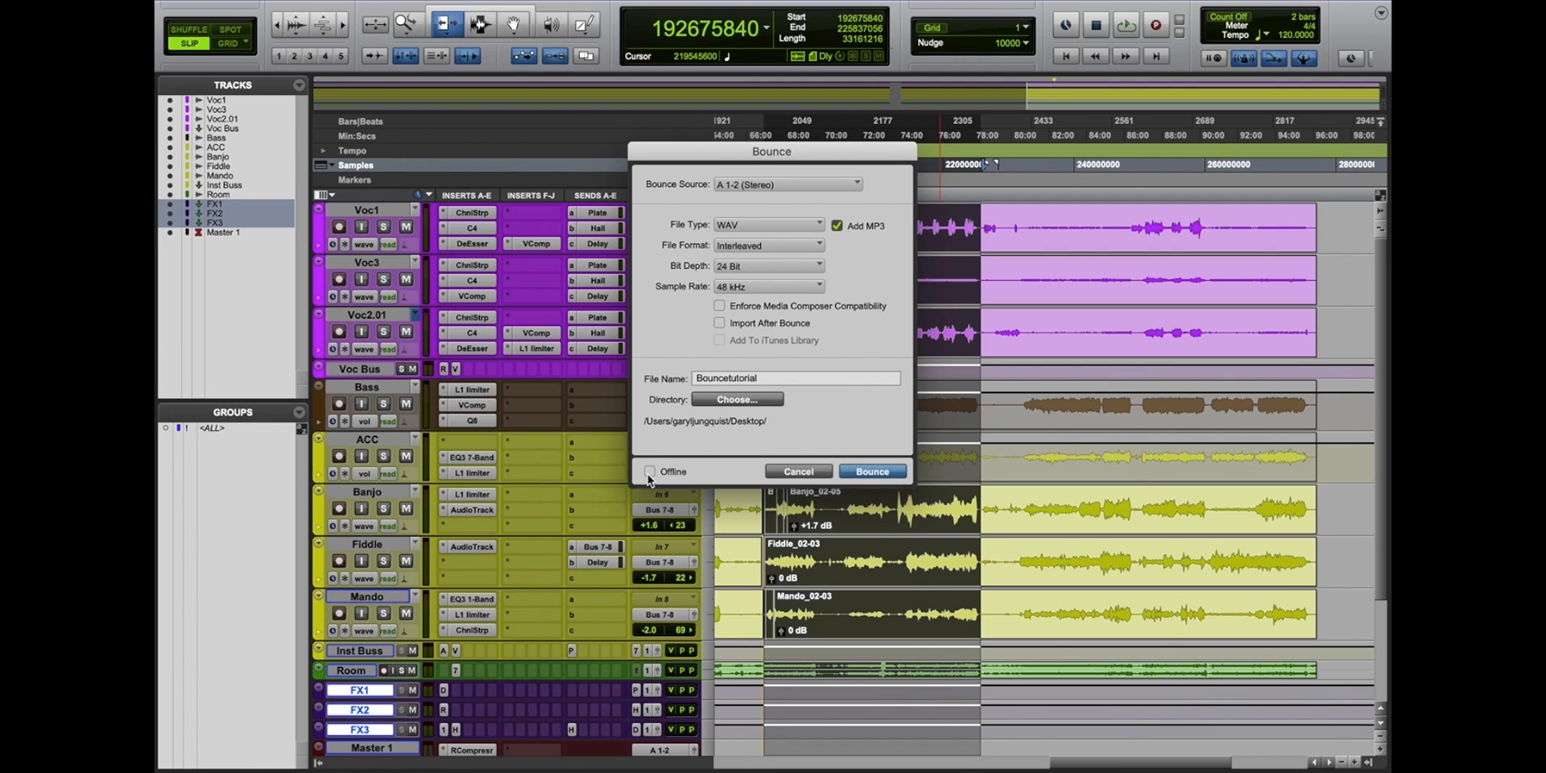
- Leave Offline unchecked for a real-time bounce and start the bounce
{"action": "left_click", "coordinate": [649, 472]}
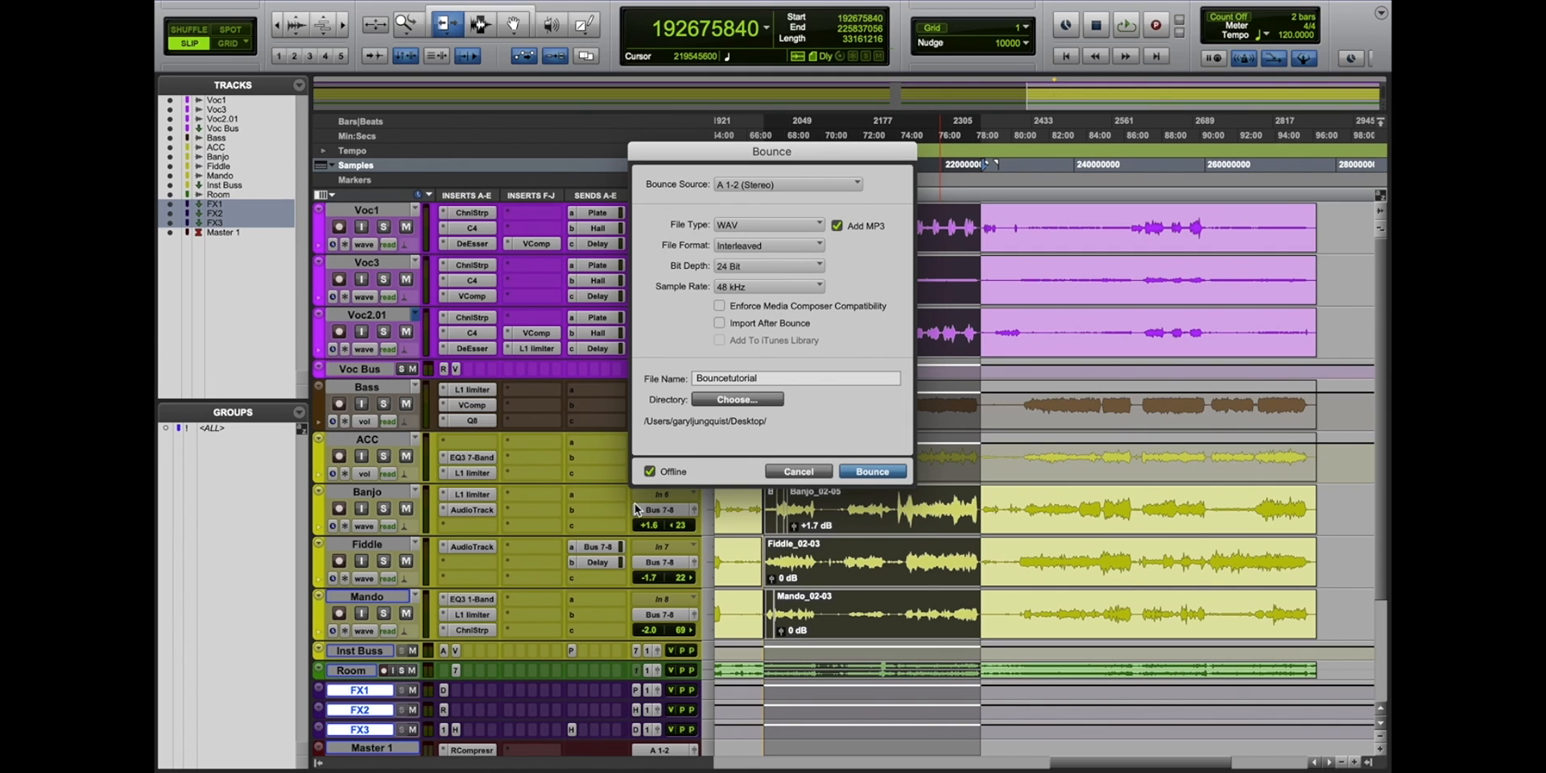
{"action": "left_click", "coordinate": [648, 472]}
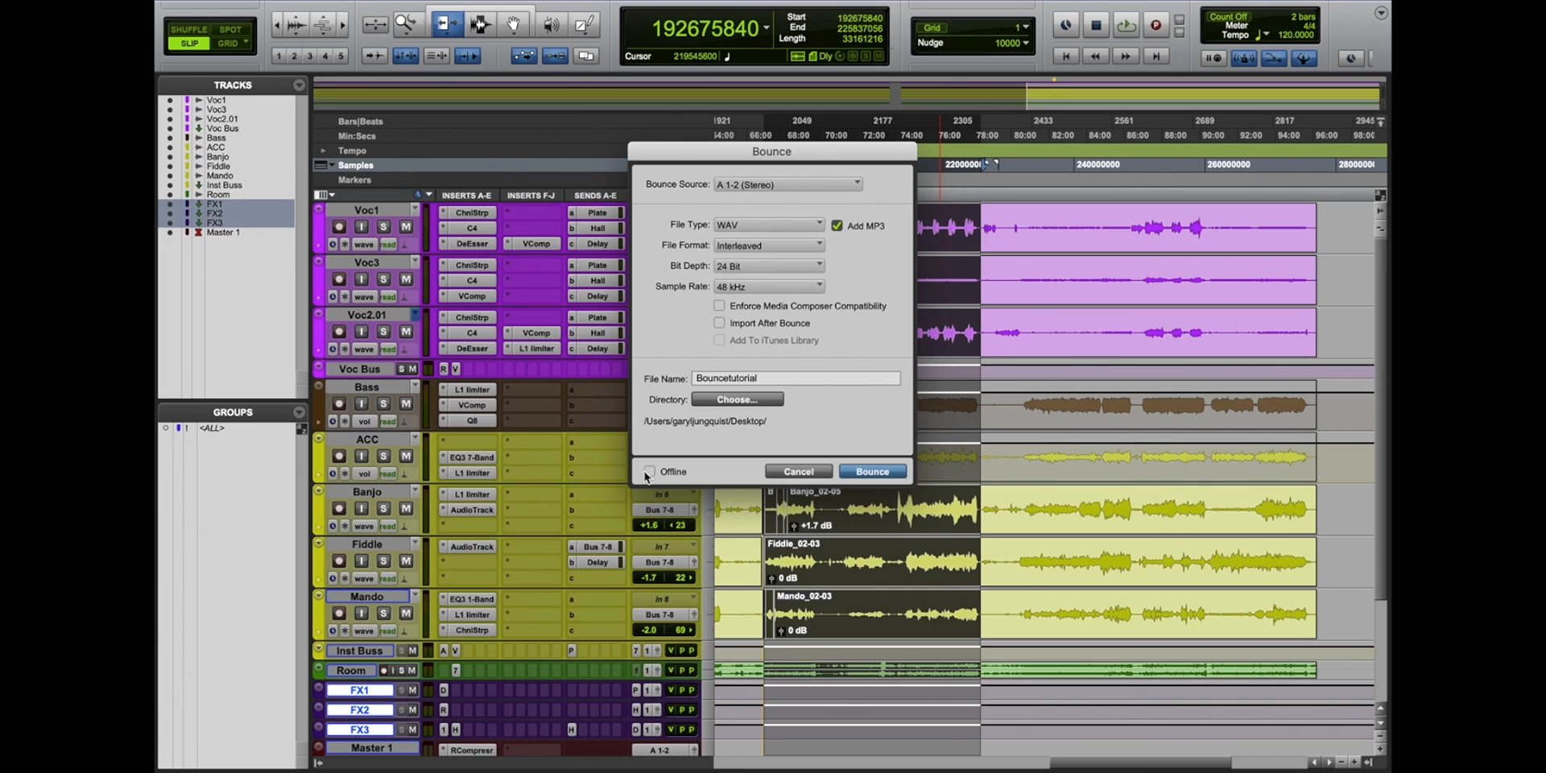
{"action": "left_click", "coordinate": [649, 472]}
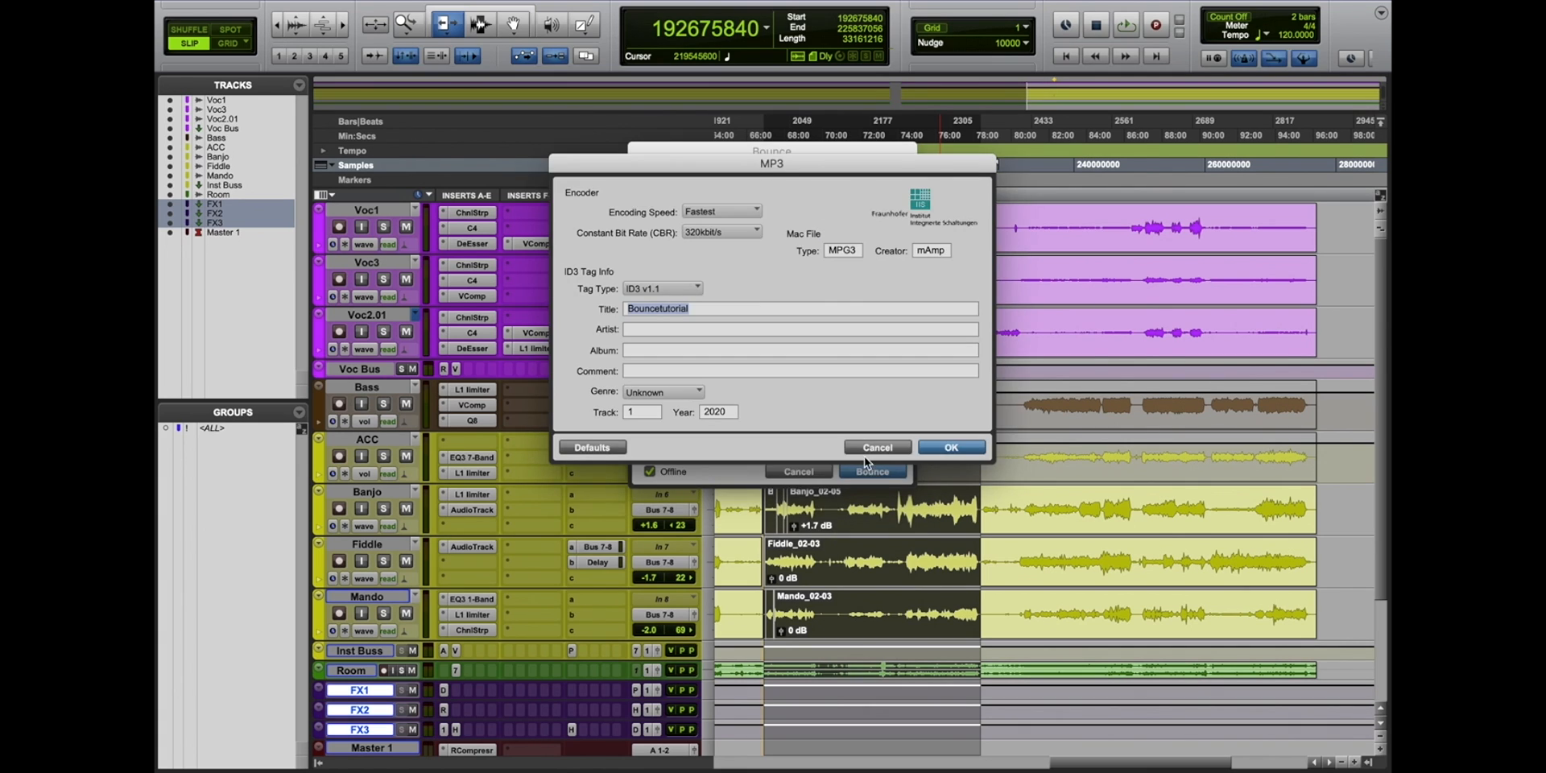
{"action": "mouse_move", "coordinate": [763, 311]}
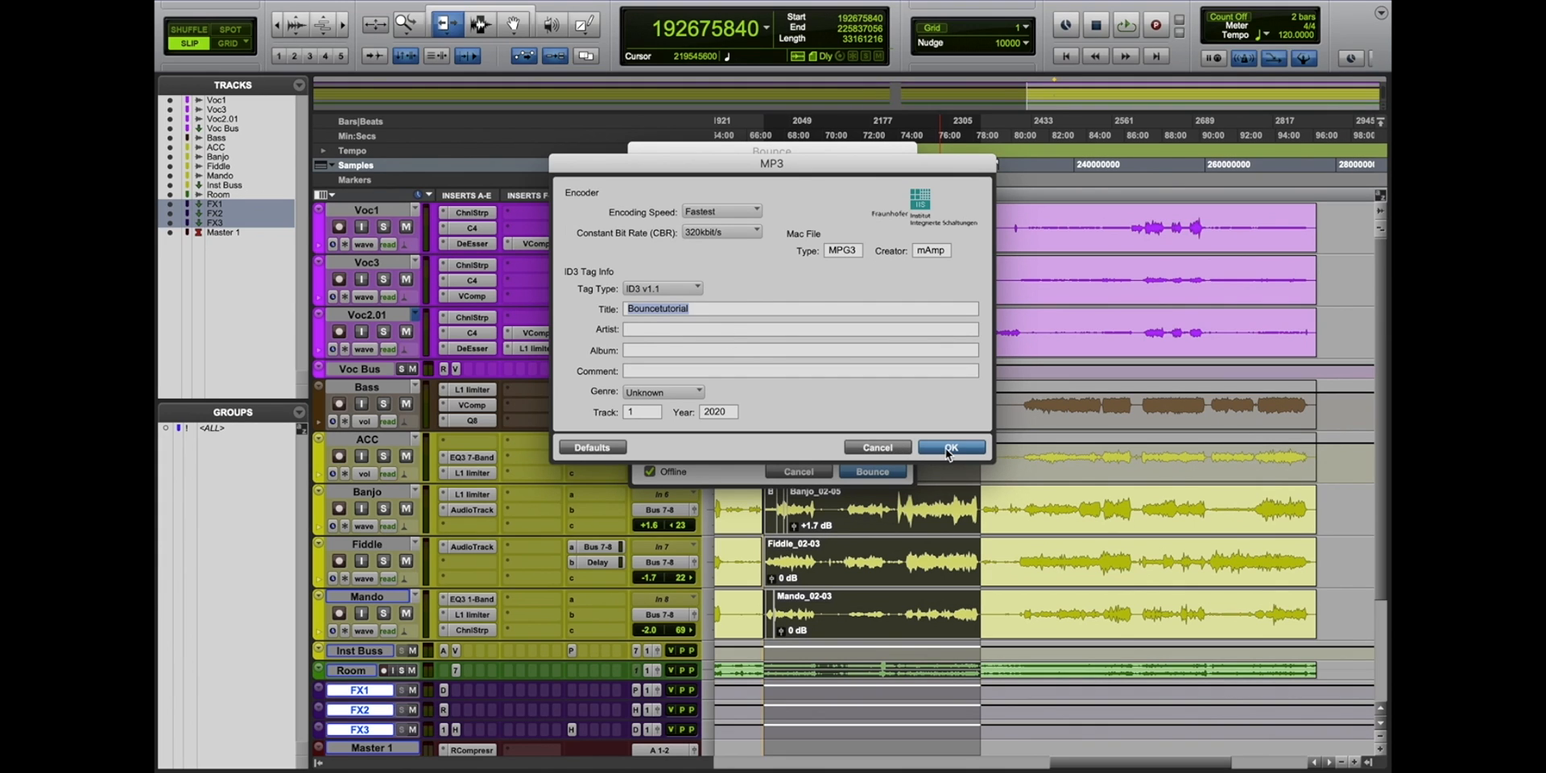
- Accept the Fastest, 320 kbit/s MP3 encoder settings so bouncing begins
{"action": "left_click", "coordinate": [950, 446]}
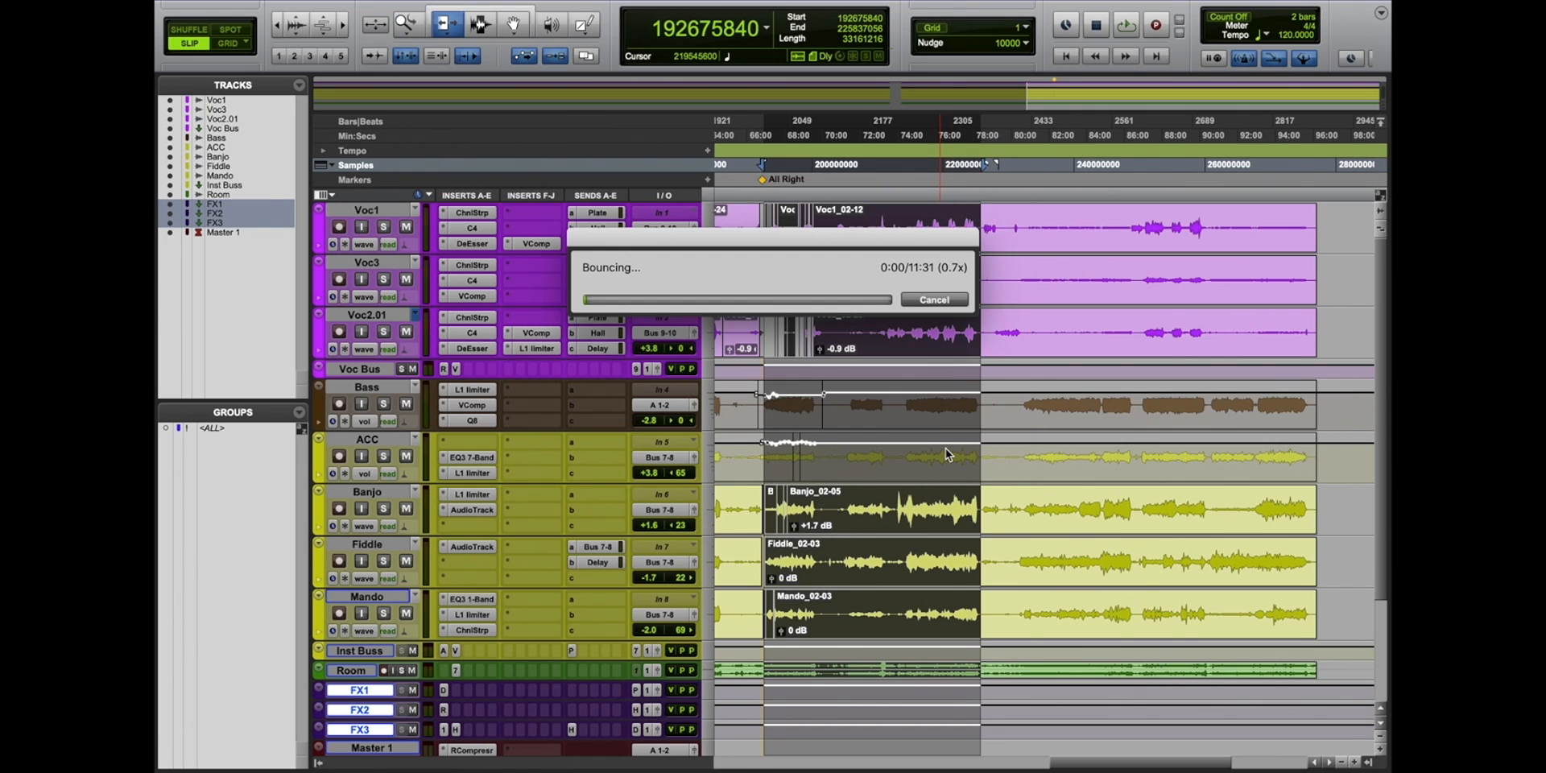